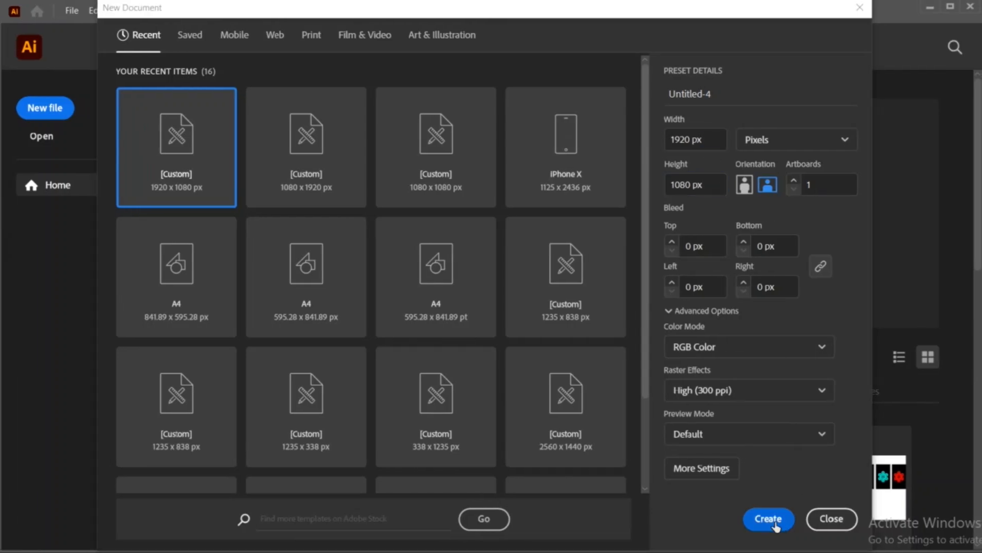
Create the 1920x1080 document and place a rectangle of exactly 1920 by 1080
click(768, 519)
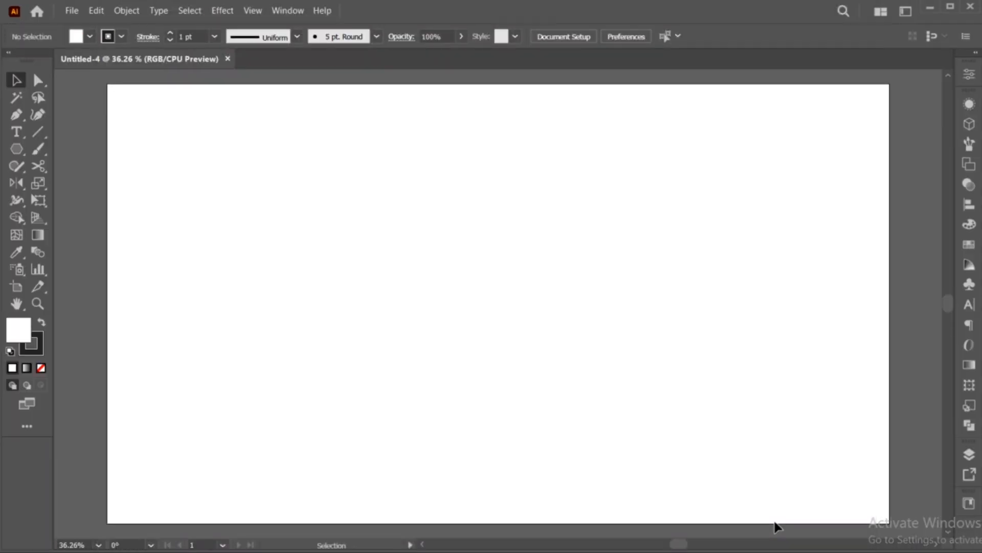
mouse_move(16, 149)
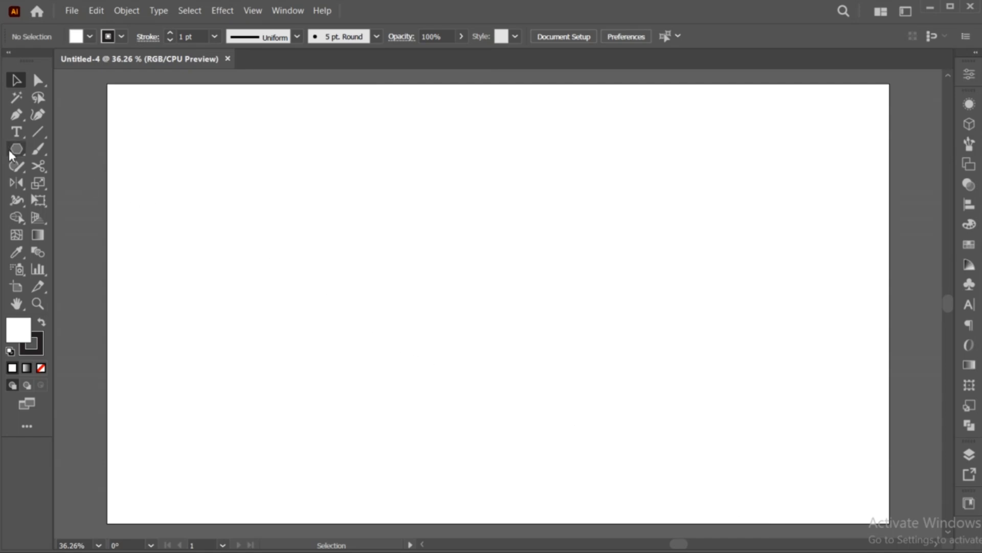
click(17, 149)
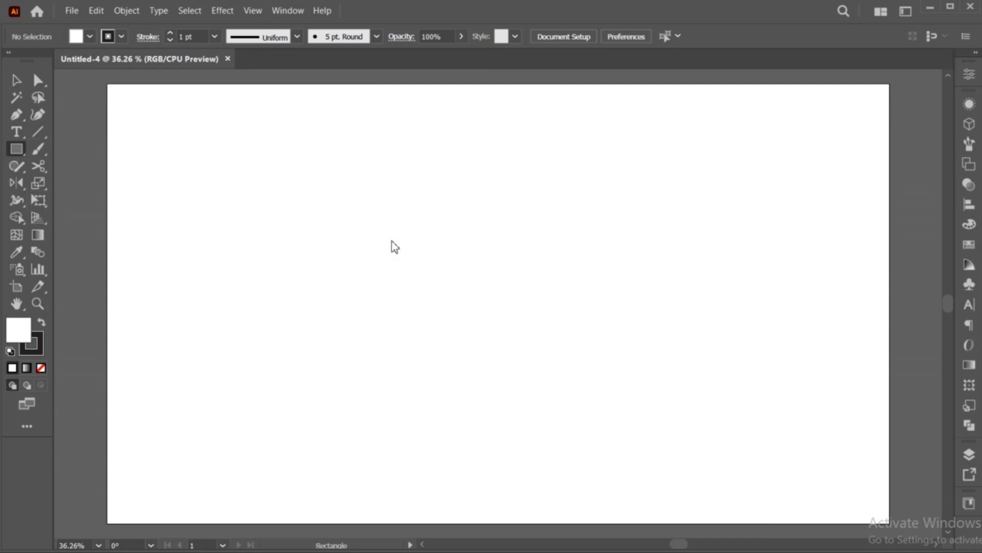
click(394, 247)
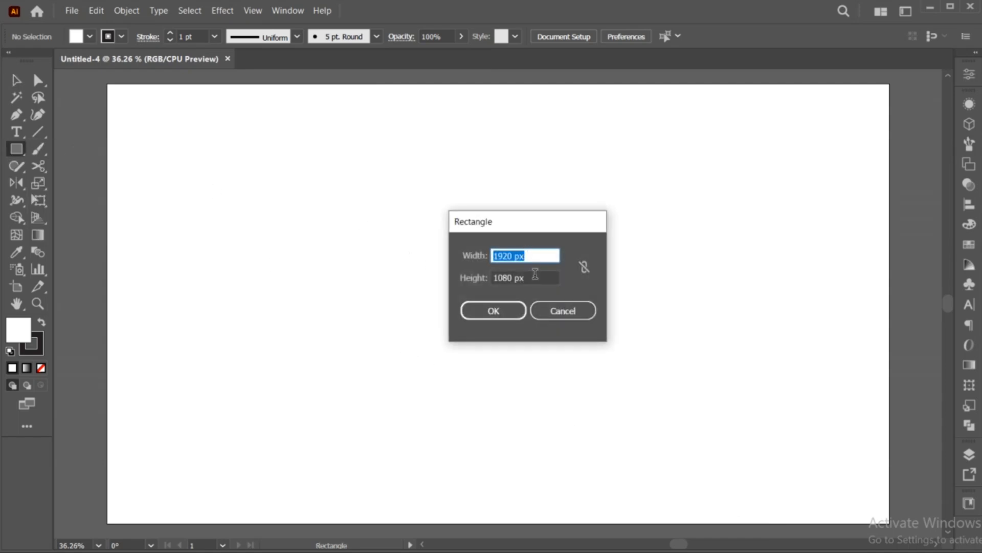
click(492, 310)
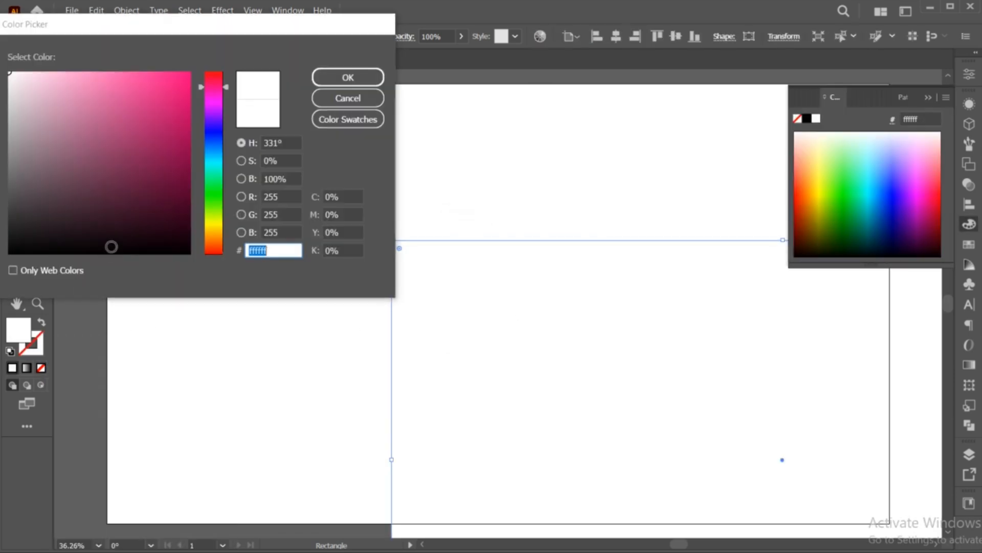
Fill the rectangle black and centre it on the artboard as the background
click(347, 77)
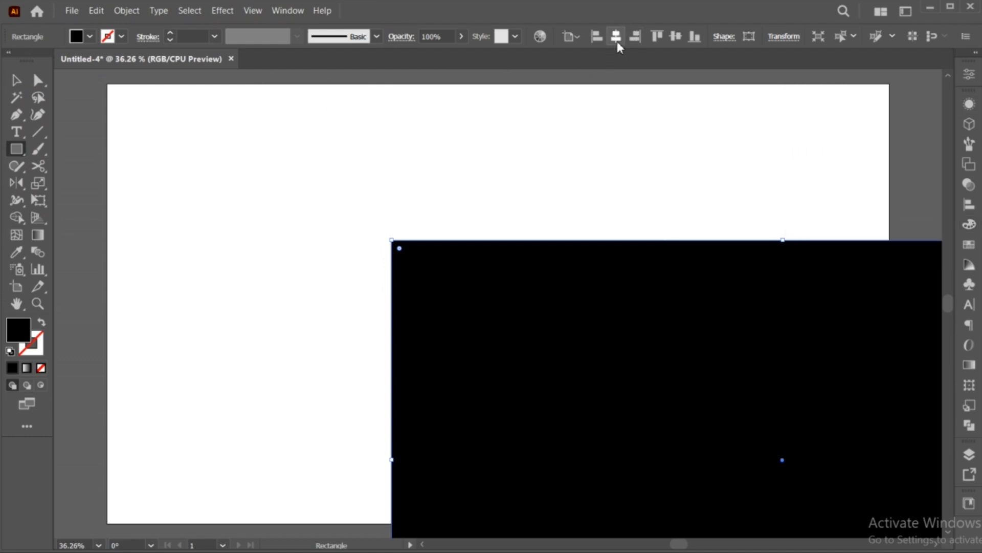
click(675, 36)
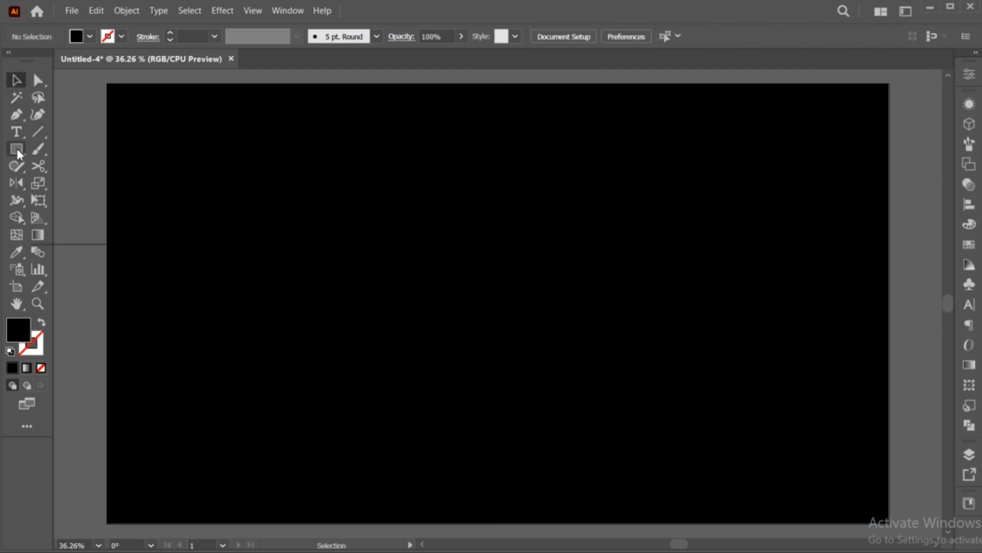
Draw a hexagon with no fill and a pink f7007c stroke thickened to 4 pt
click(16, 149)
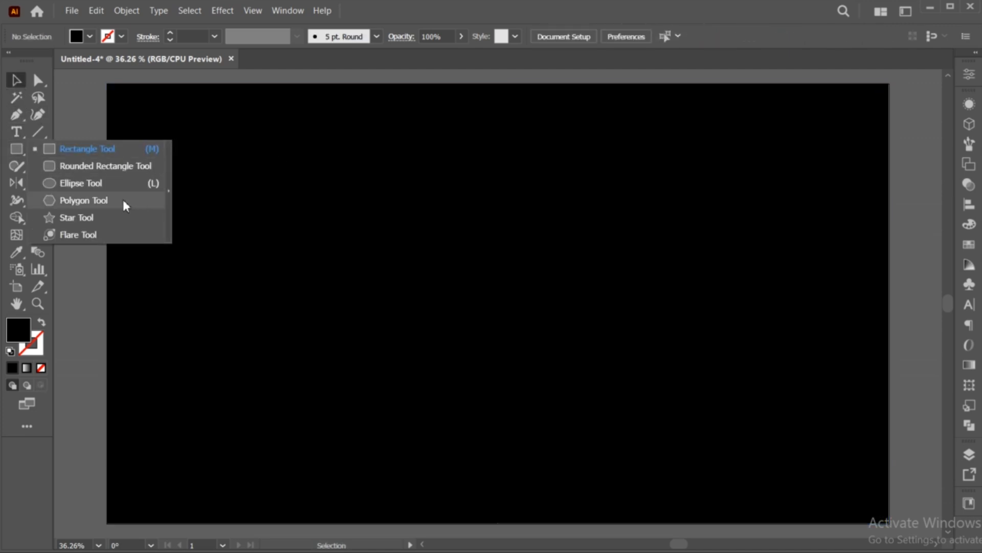
click(82, 200)
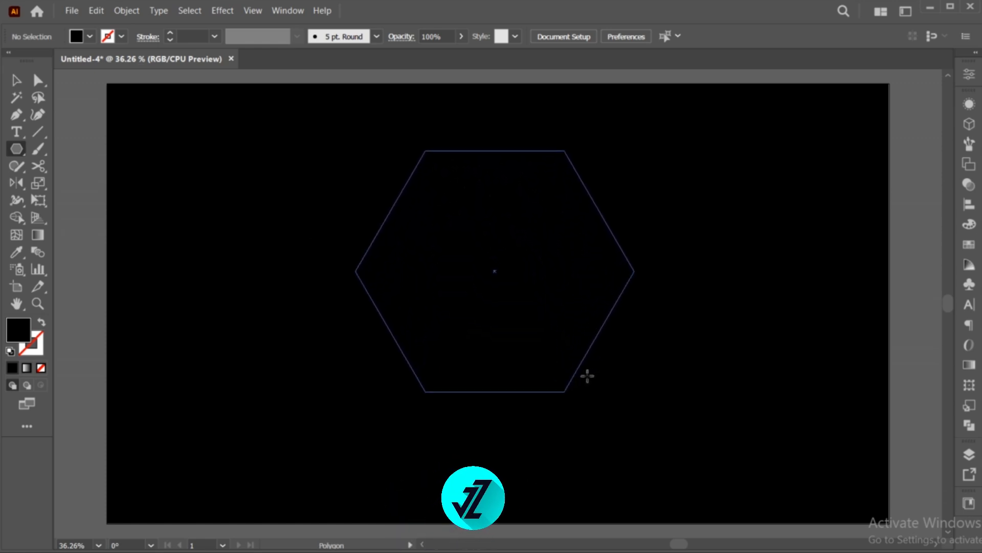
click(495, 273)
text(f7007c)
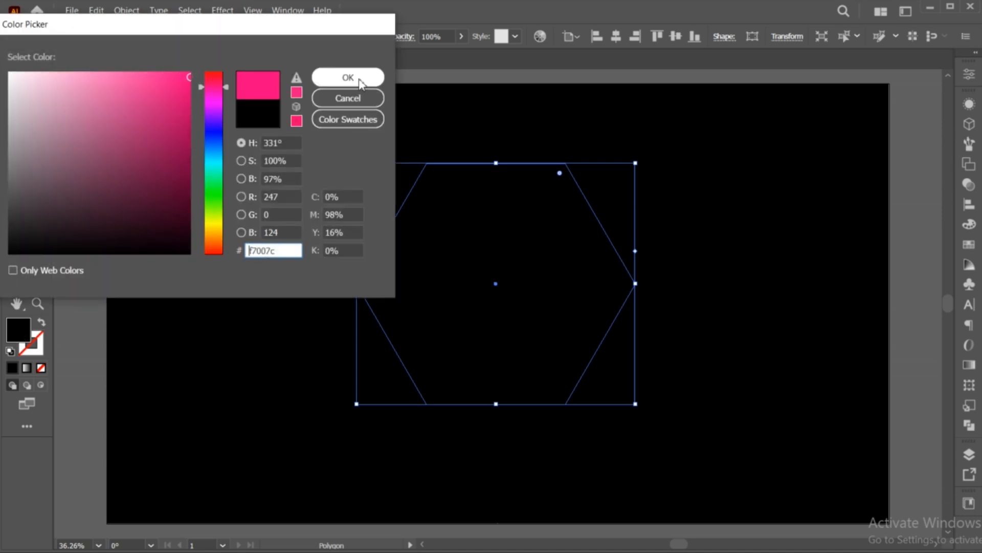
click(347, 76)
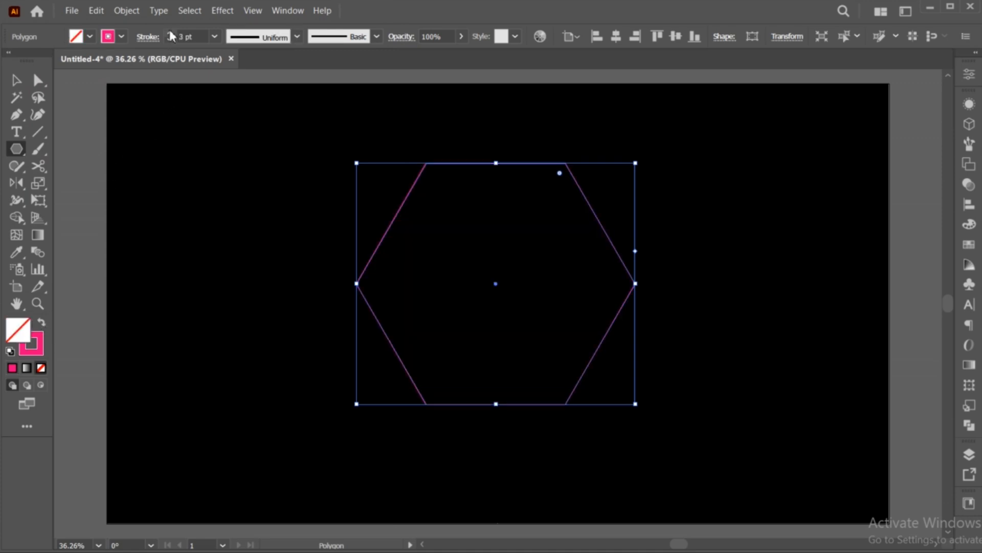
click(173, 35)
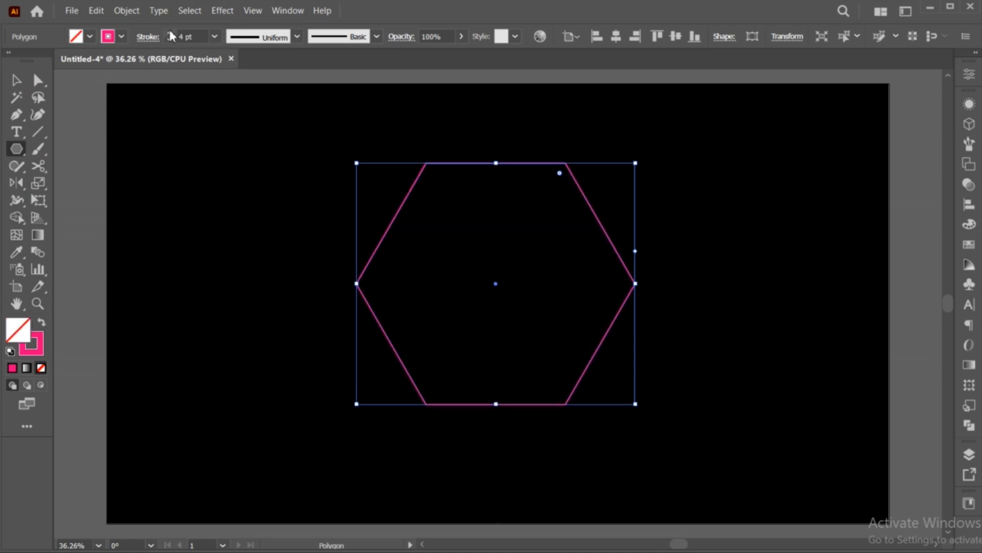
Apply Pucker & Bloat at 70% to turn the hexagon into a six-petal flower outline
click(222, 10)
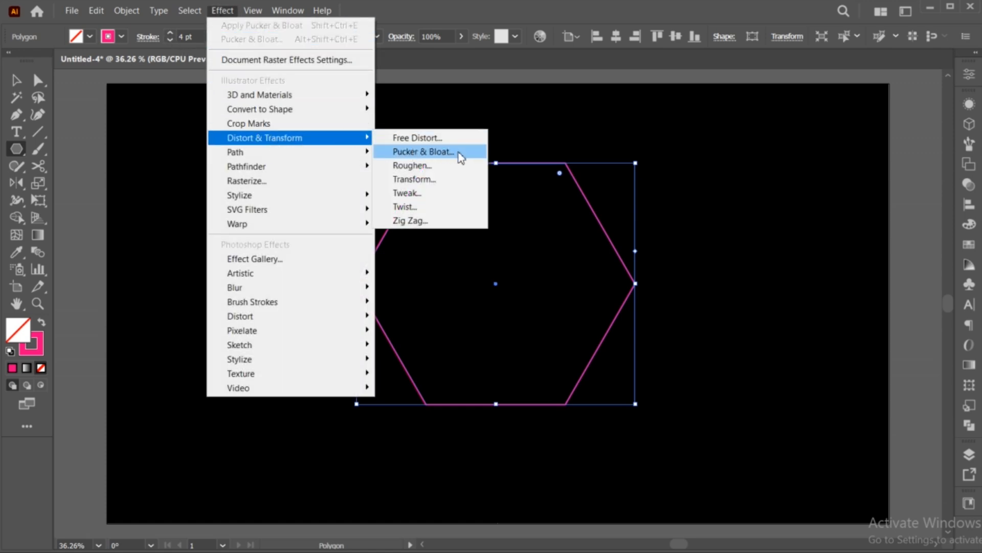
click(423, 152)
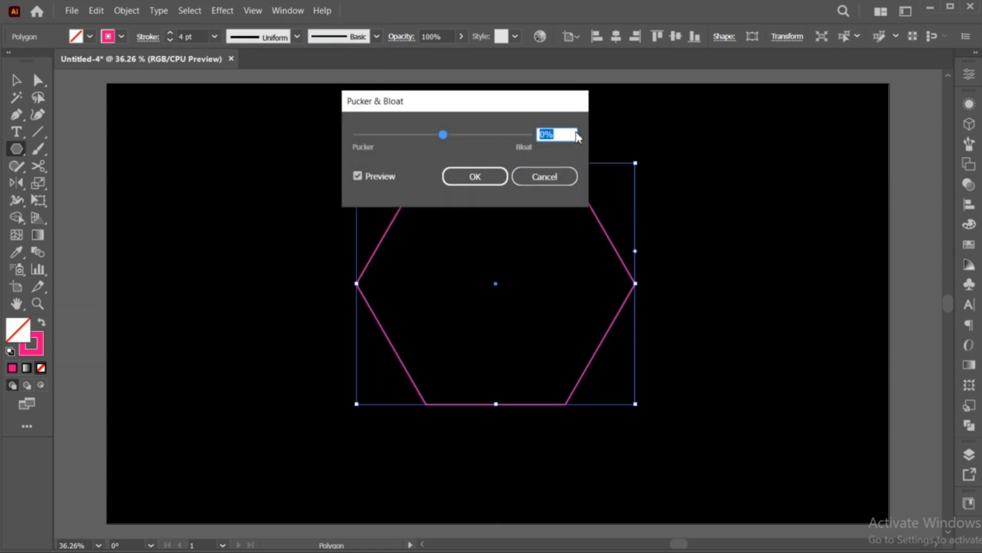
text(70)
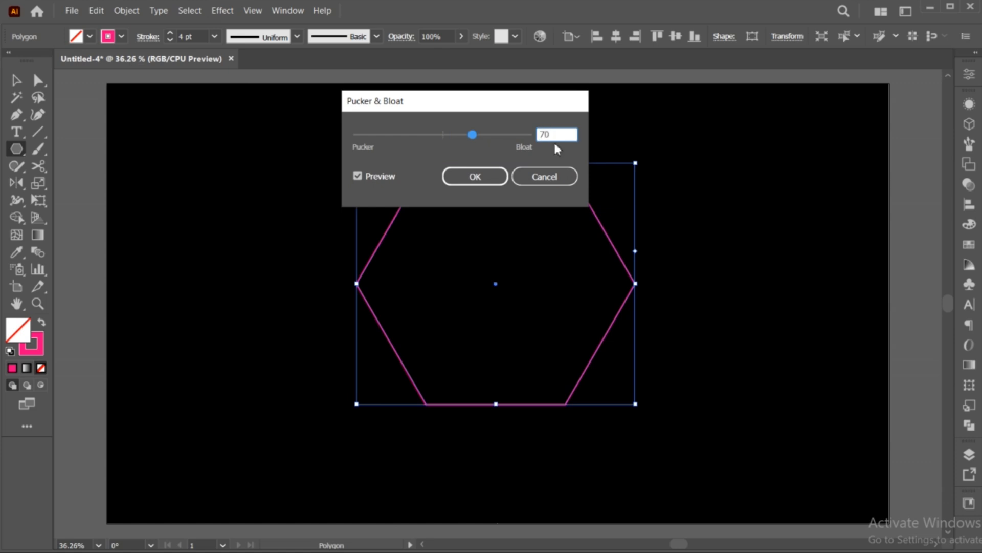
click(473, 176)
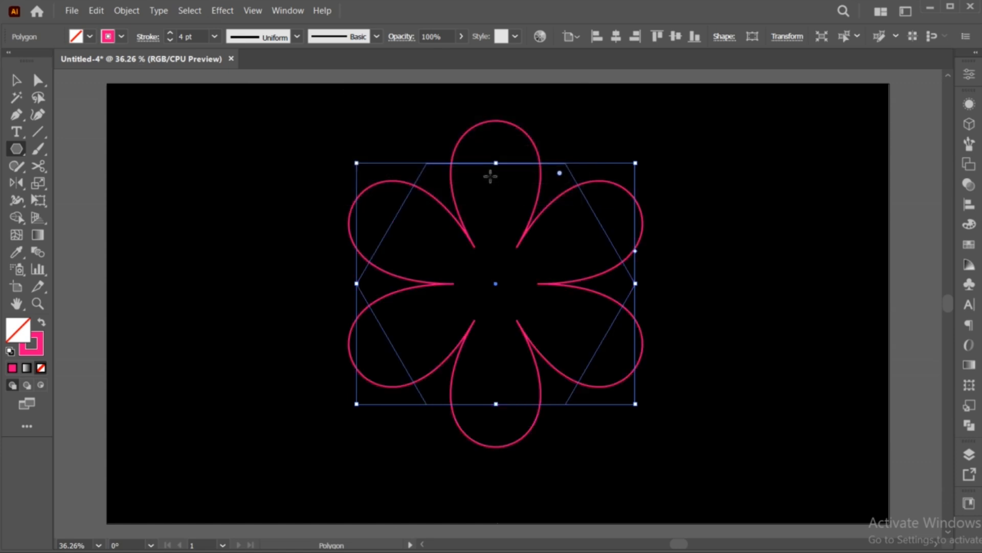
Select the whole flower shape and copy it for a small centre duplicate
click(17, 80)
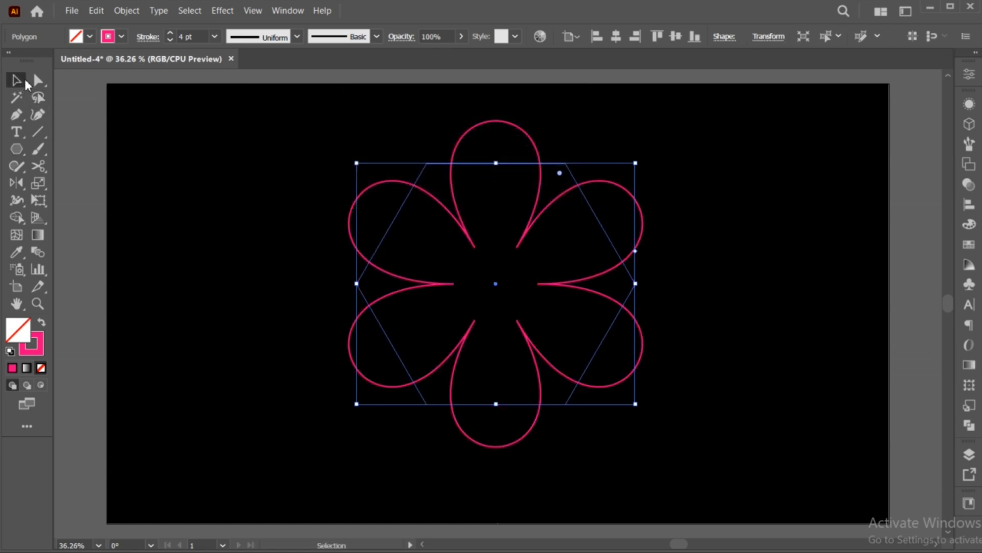
click(96, 11)
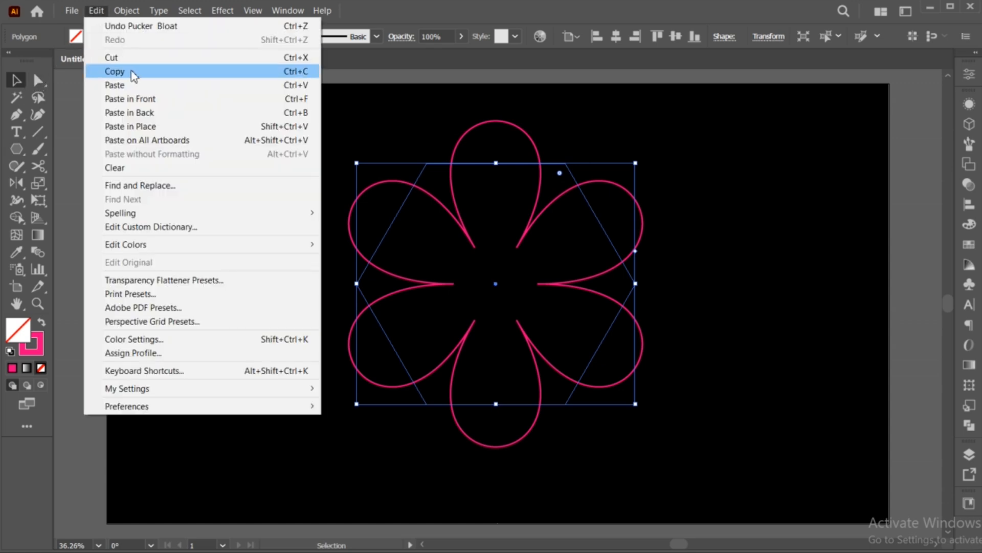
click(114, 70)
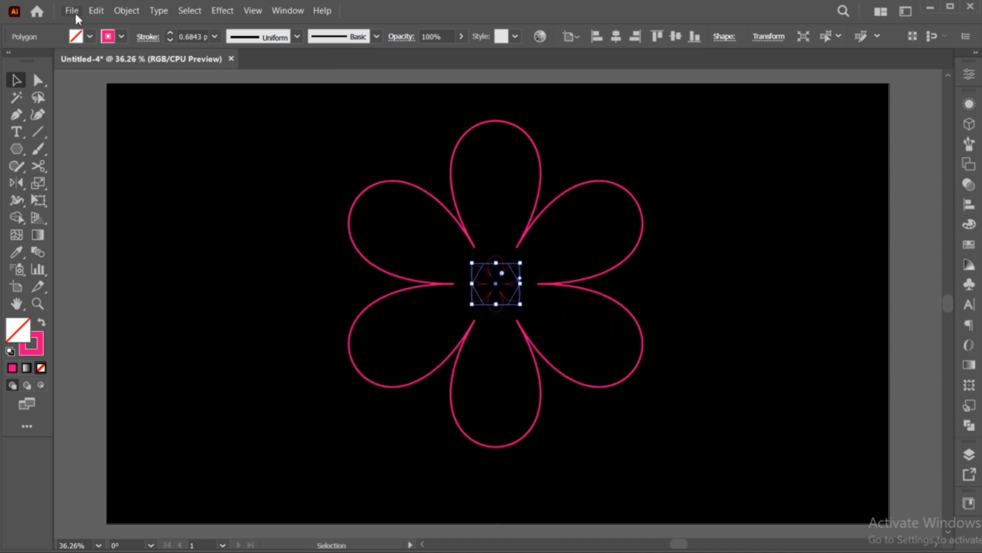
mouse_move(96, 10)
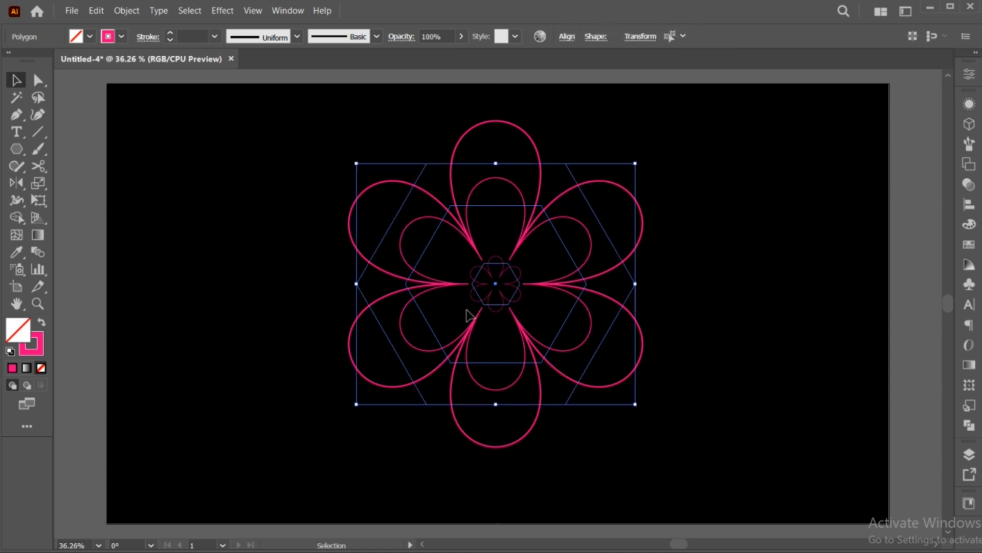
mouse_move(65, 277)
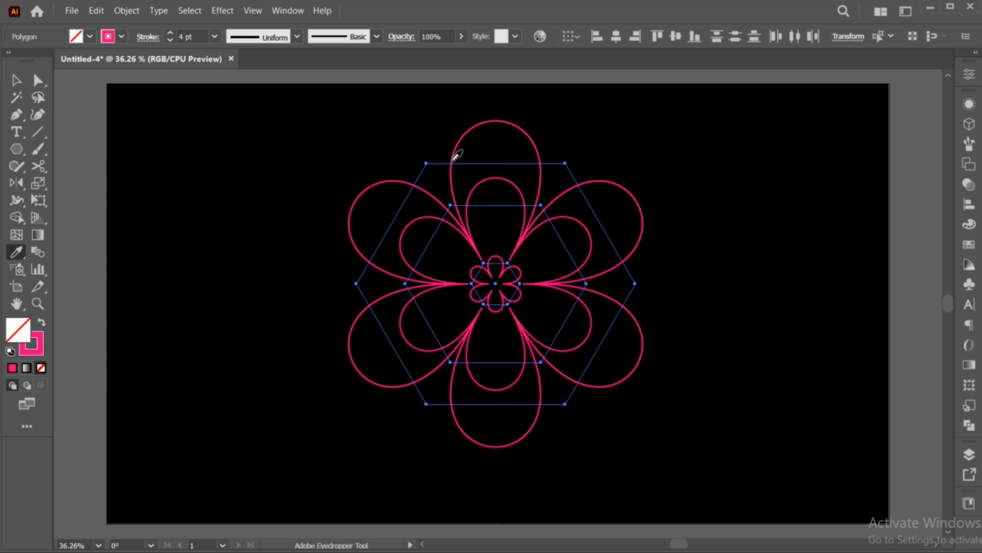
Stroke the small centre flower black (000000) so it disappears into the background
click(15, 79)
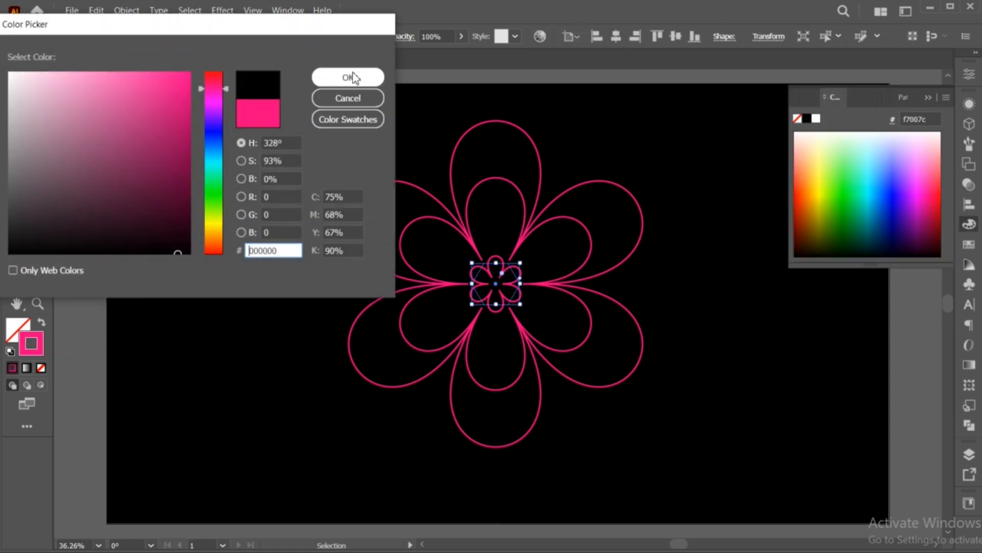
click(347, 77)
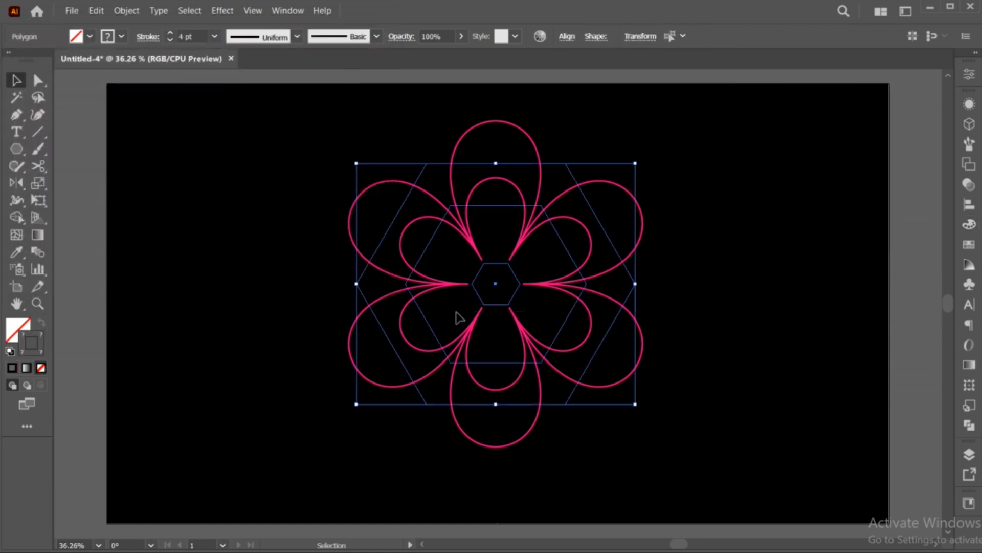
Blend the nested flower outlines together with Object > Blend > Make
click(126, 10)
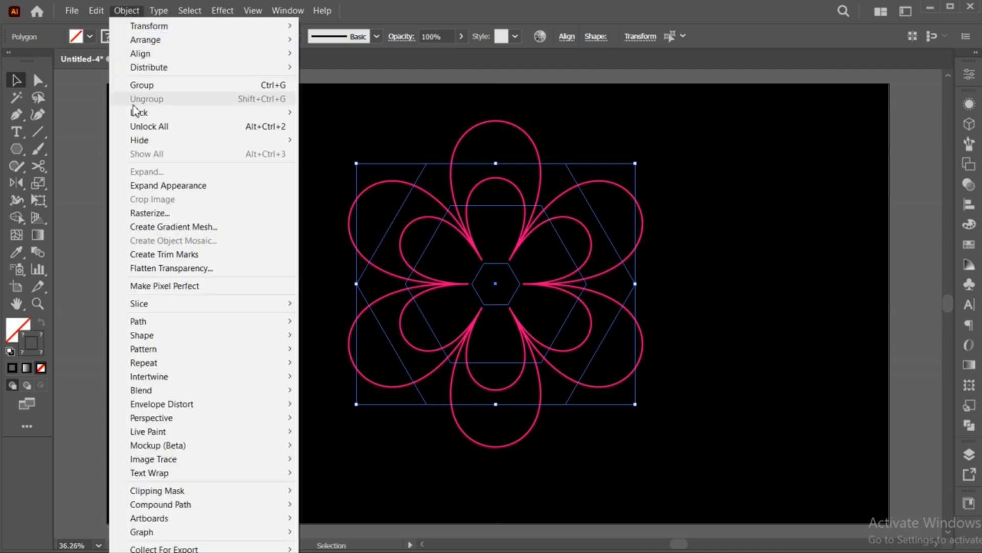
mouse_move(140, 390)
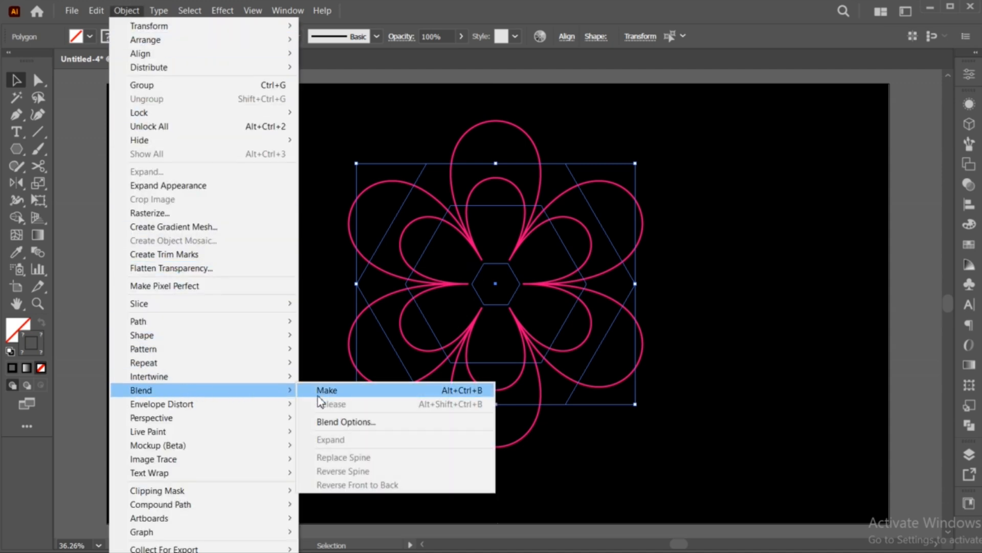
click(327, 390)
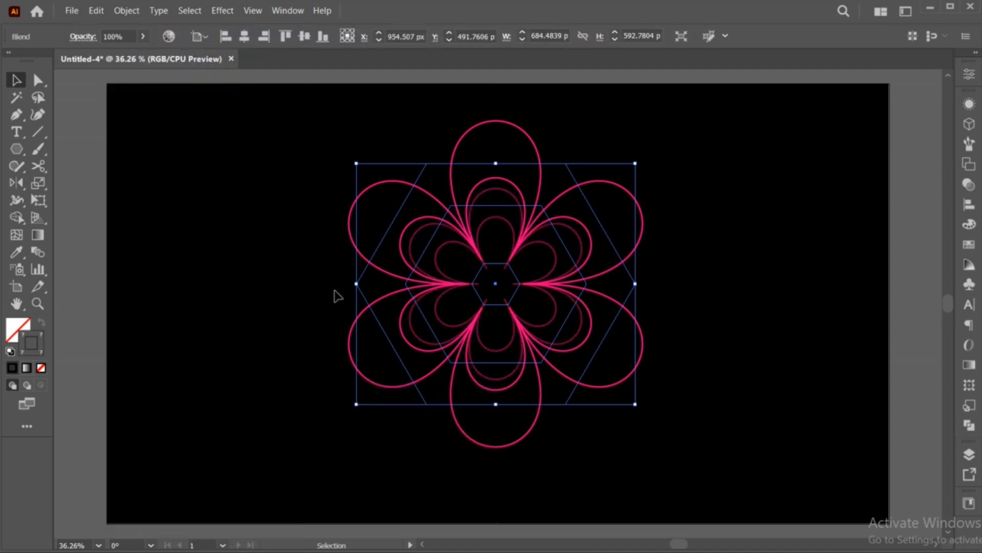
Set the blend spacing to 400 specified steps for smooth solid-looking petals
click(125, 10)
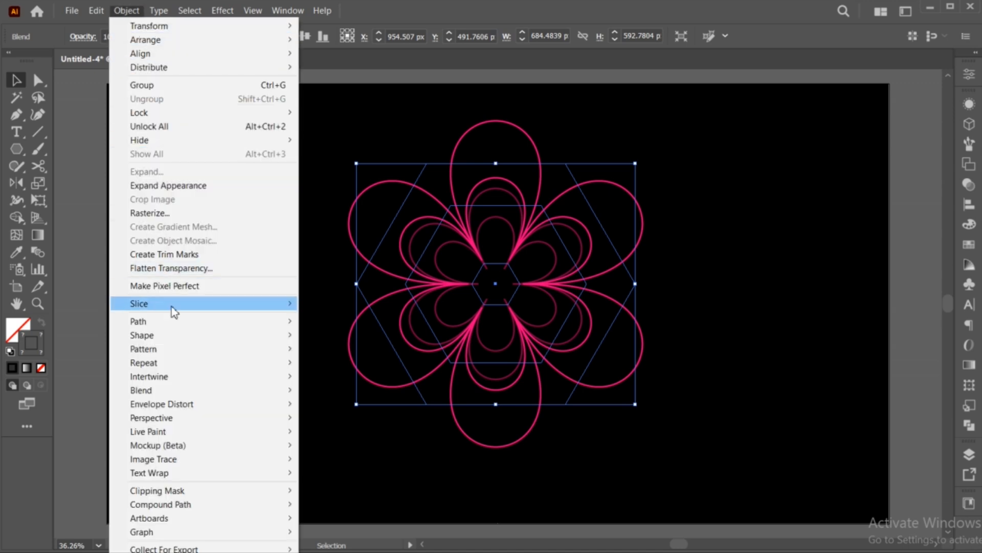
mouse_move(141, 390)
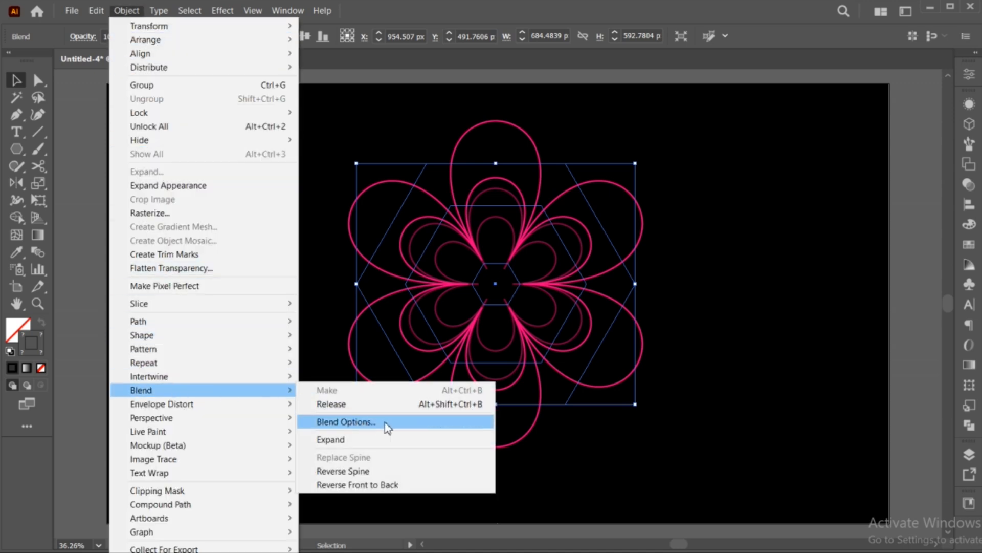
click(345, 421)
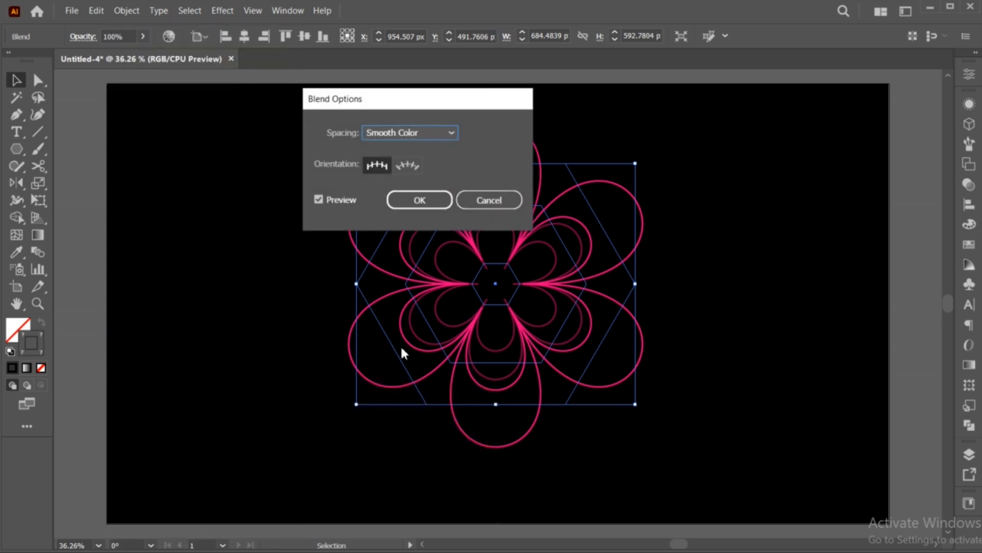
click(409, 132)
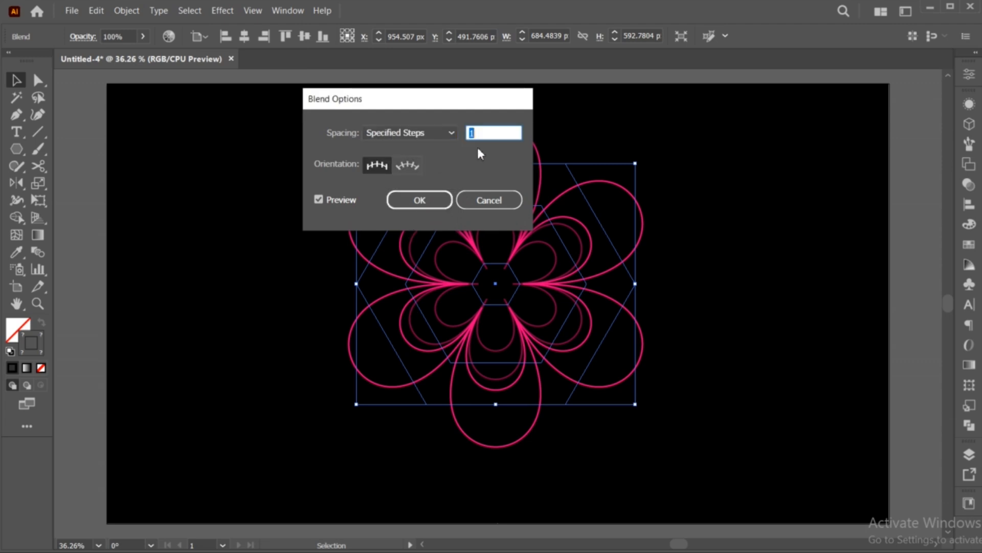
text(400)
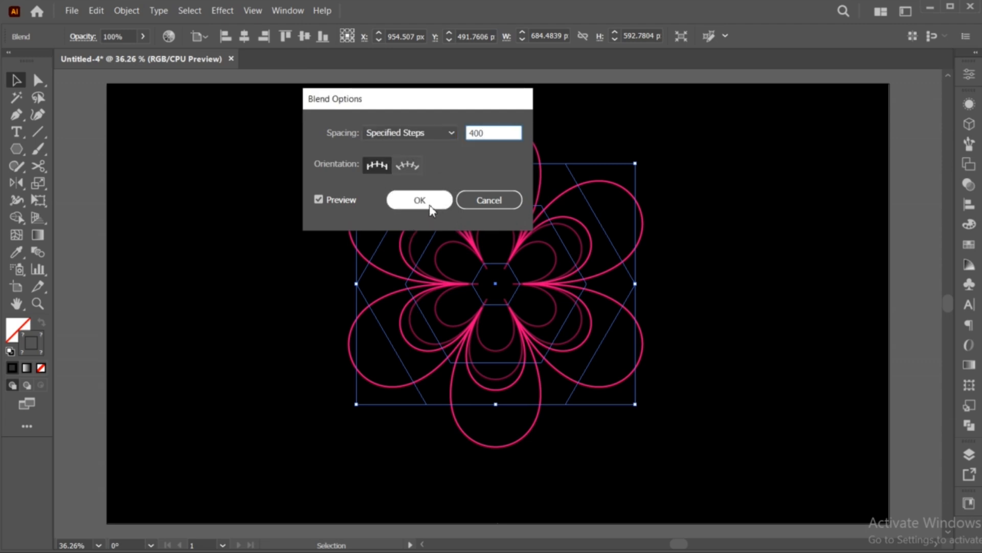
click(420, 199)
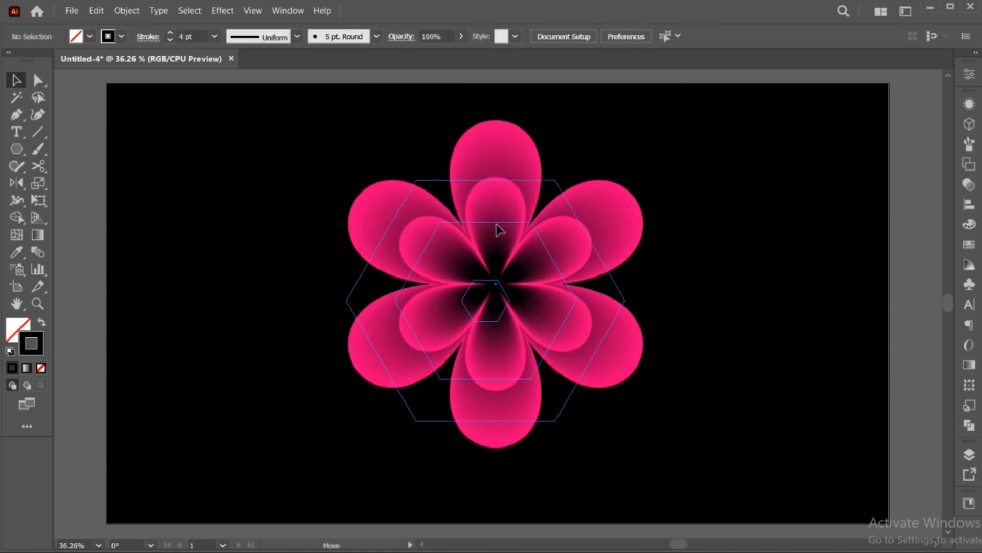
Recolor the flower's hue from pink through orange, yellow and green to cyan blue
click(37, 80)
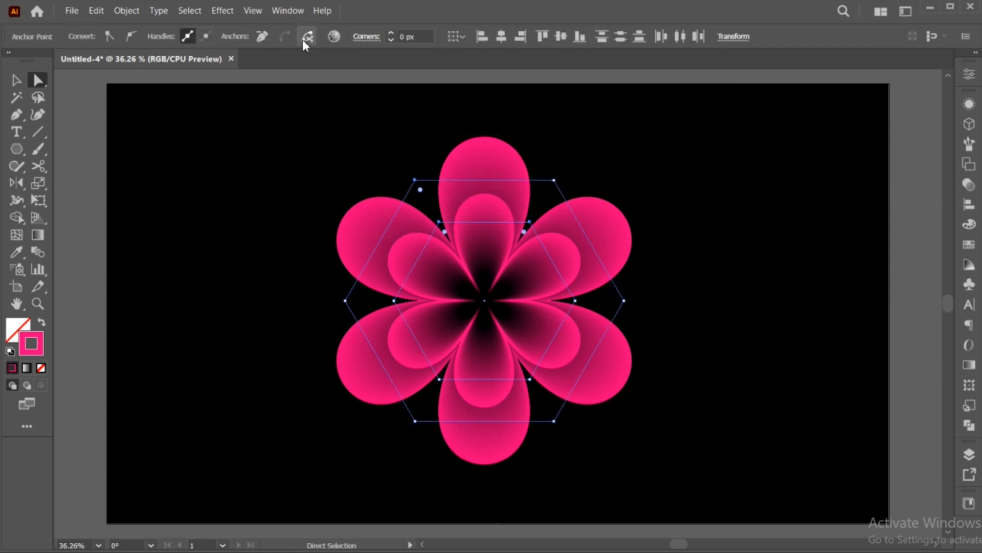
click(334, 36)
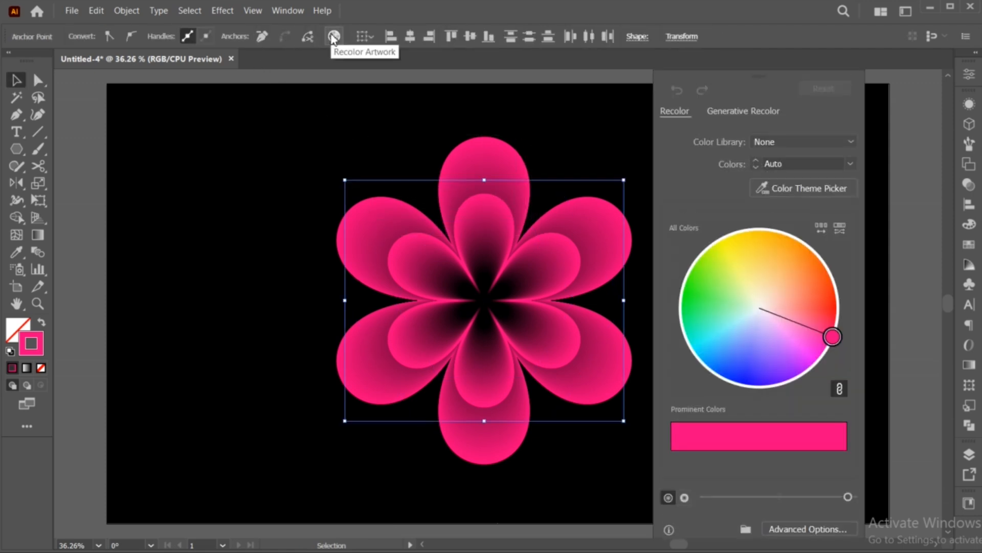
drag(833, 337, 820, 282)
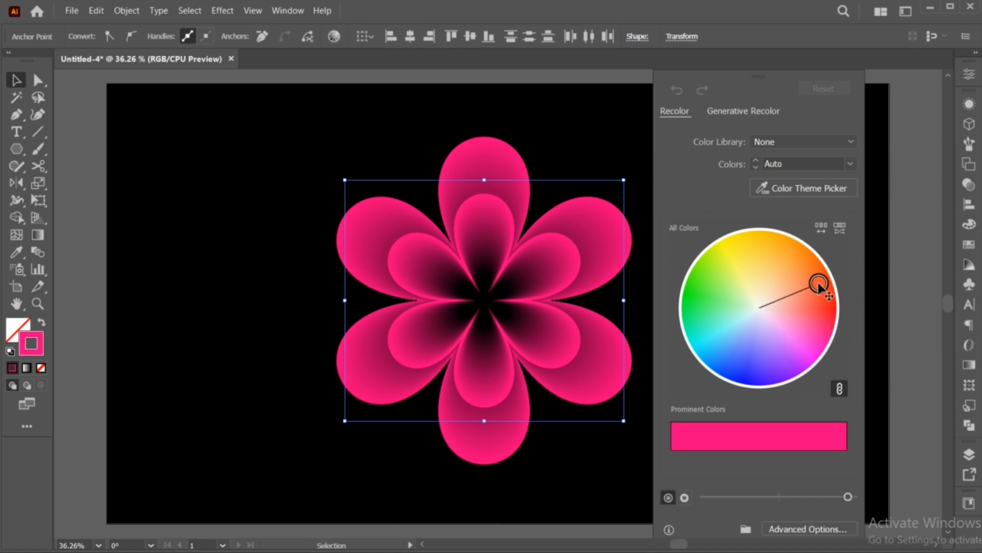
drag(819, 282, 784, 247)
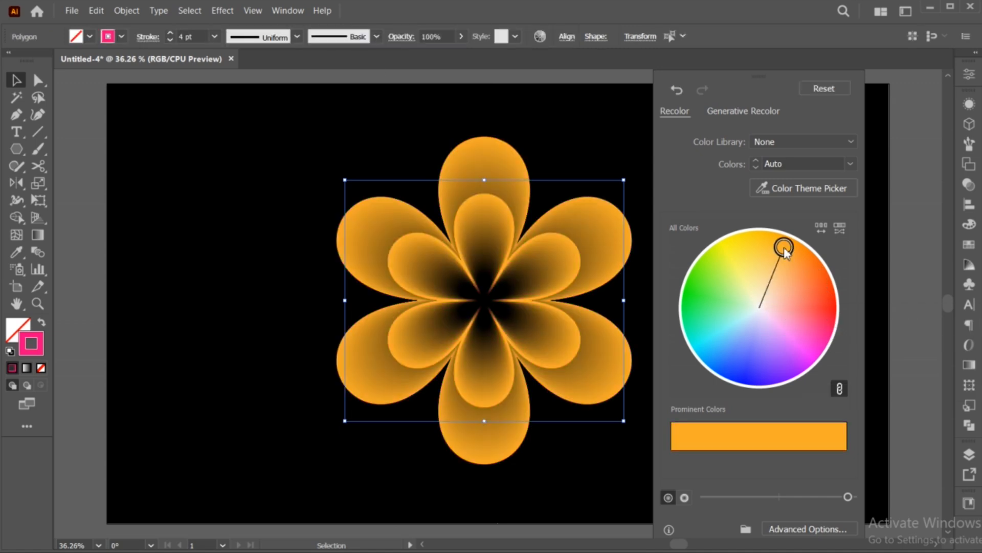
drag(783, 245, 728, 242)
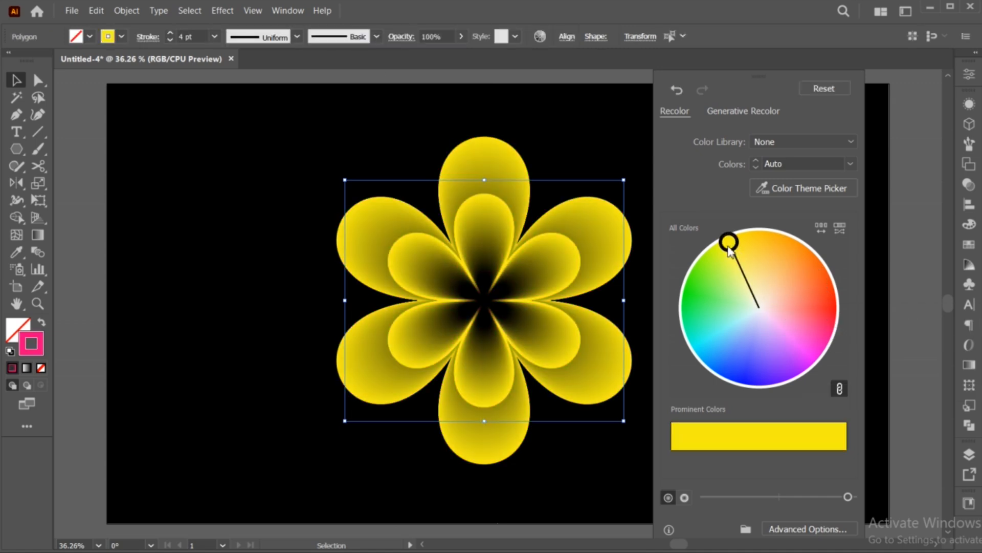
drag(729, 241, 689, 344)
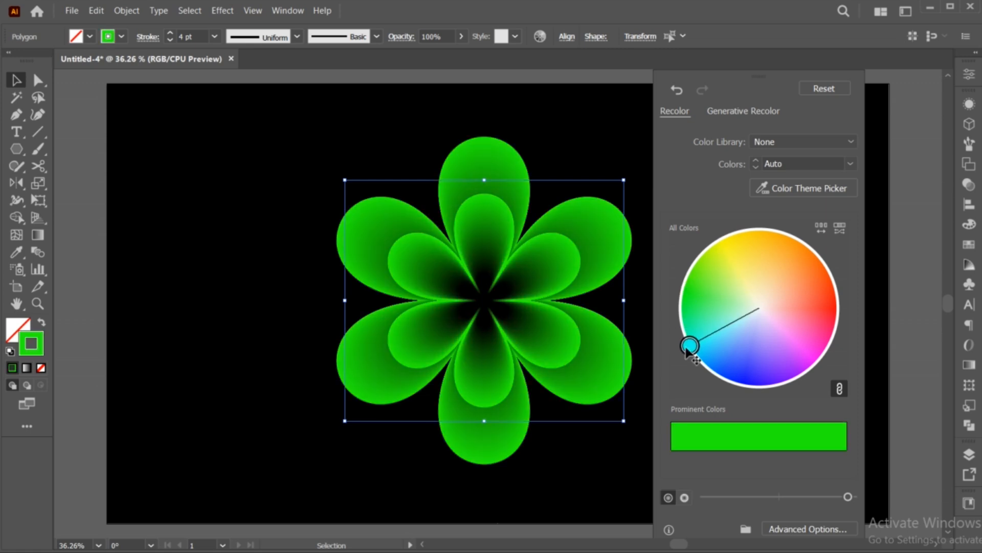
click(690, 347)
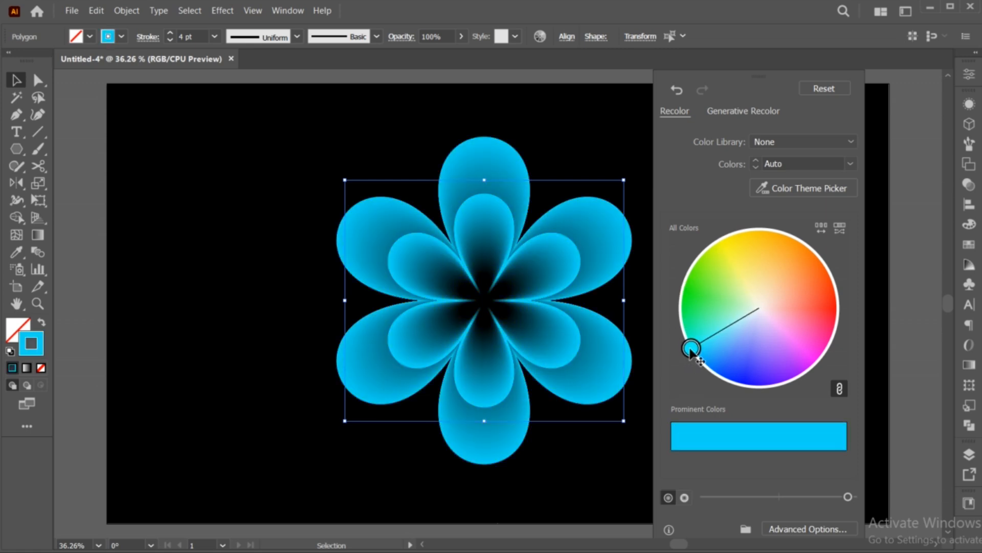